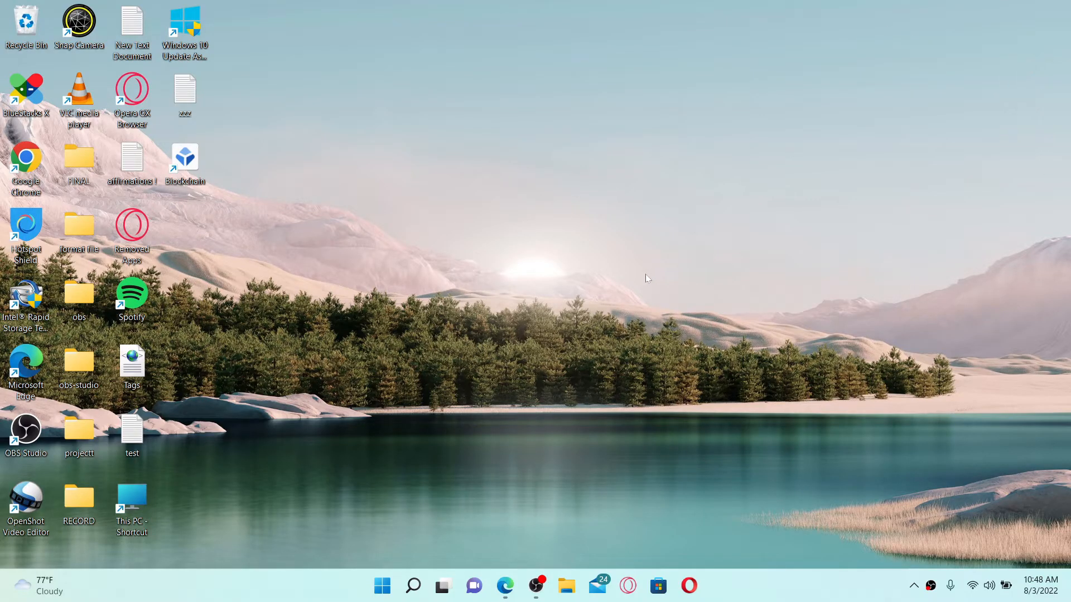
mouse_move(482, 516)
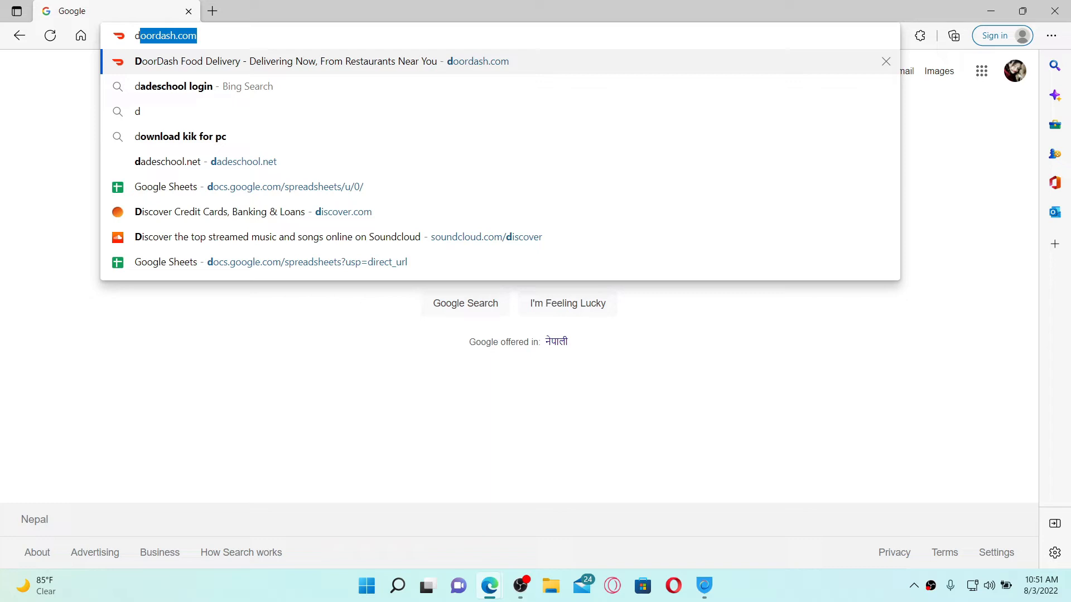
Search Bing for 'dadeschool login' and follow the Dadeschools.net Login result.
left_click(173, 86)
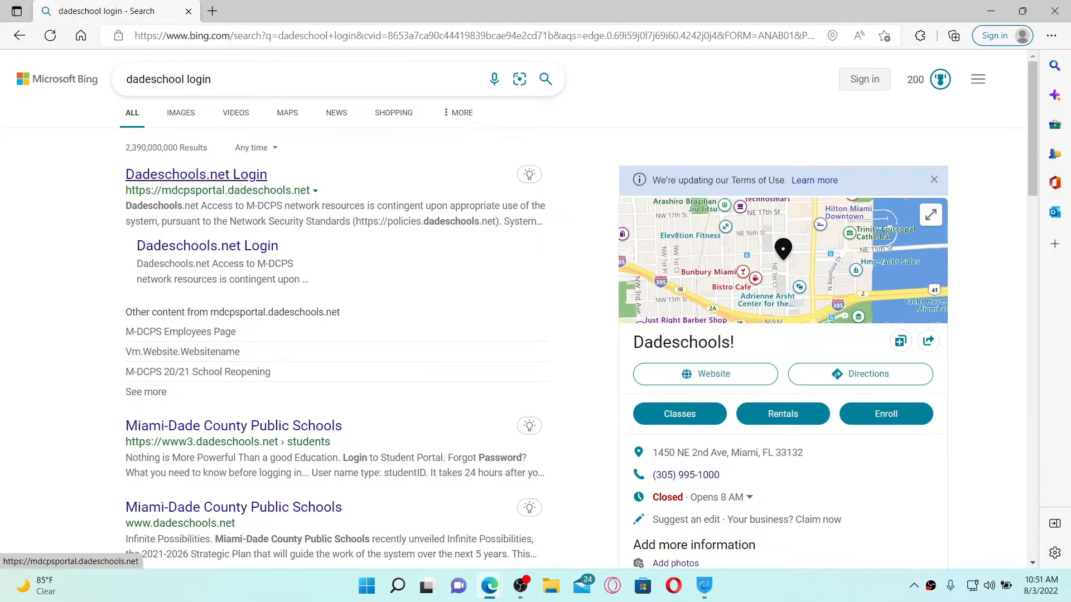
left_click(197, 174)
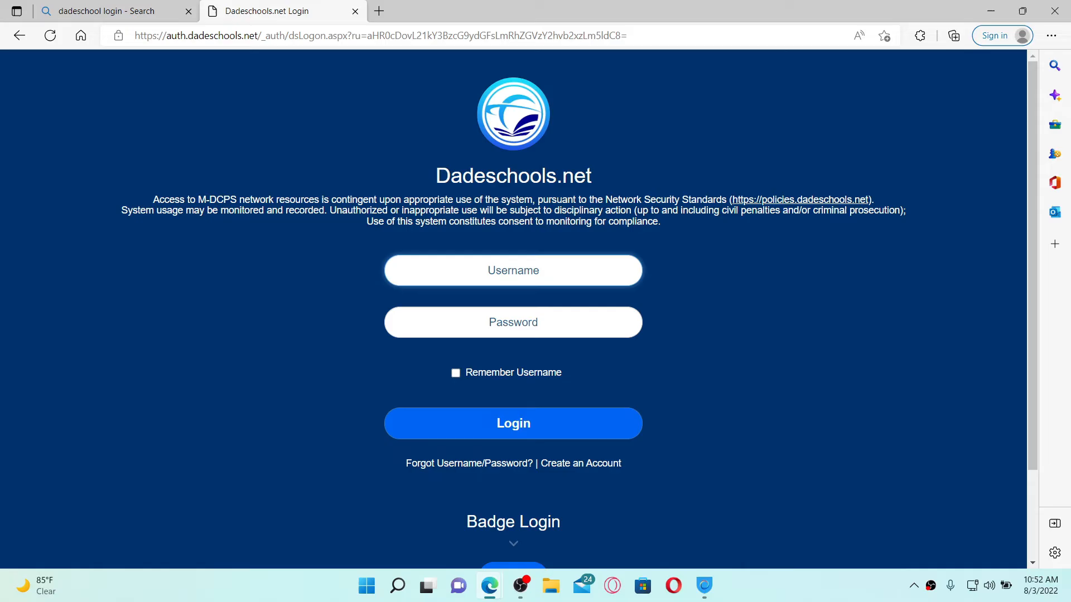
left_click(513, 270)
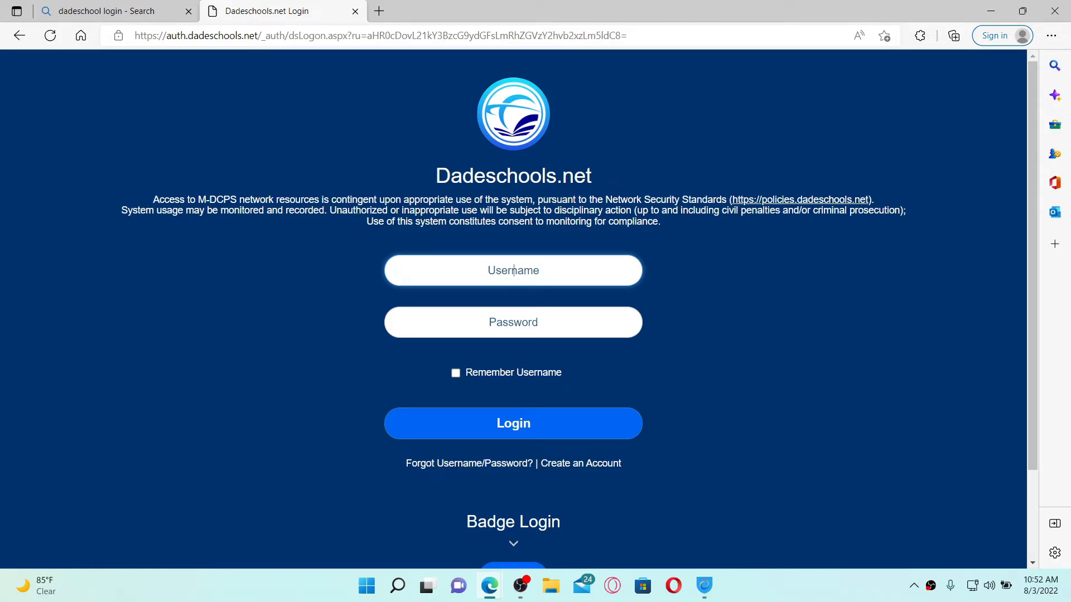
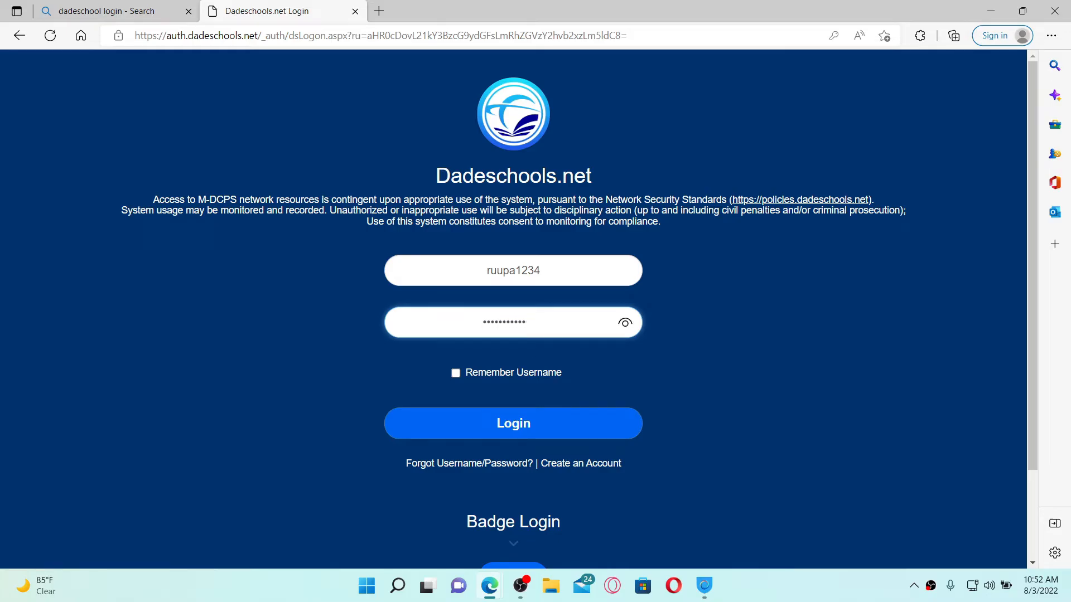
mouse_move(528, 451)
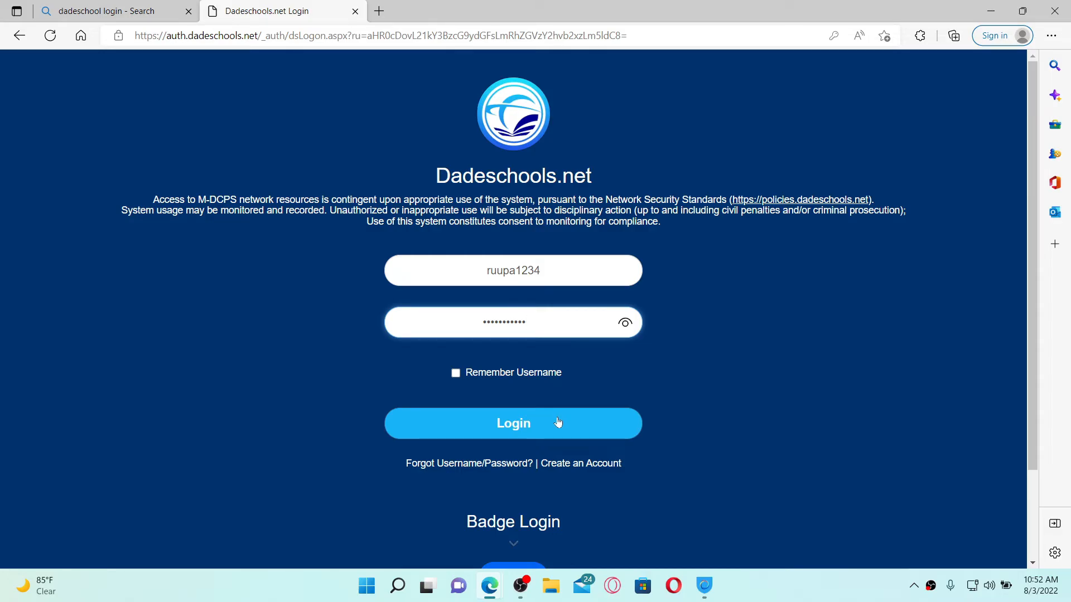
left_click(512, 322)
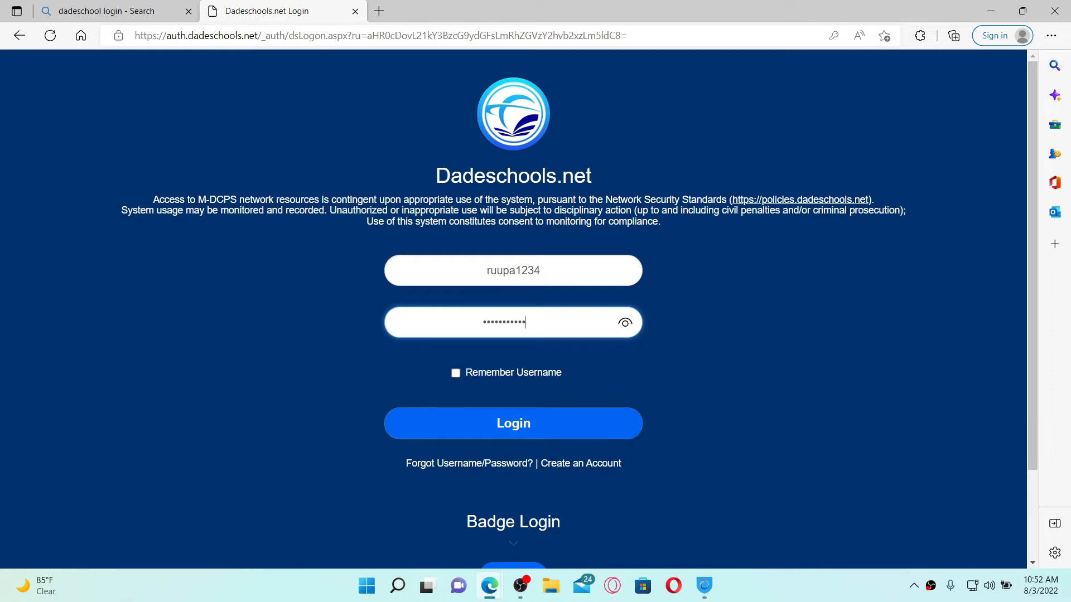
mouse_move(468, 463)
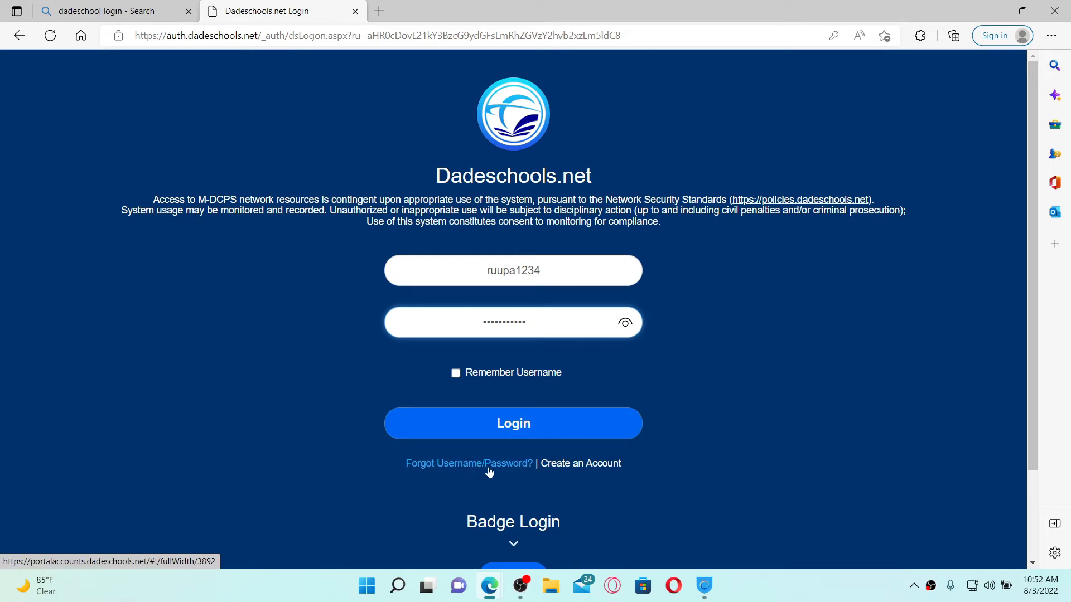
mouse_move(517, 467)
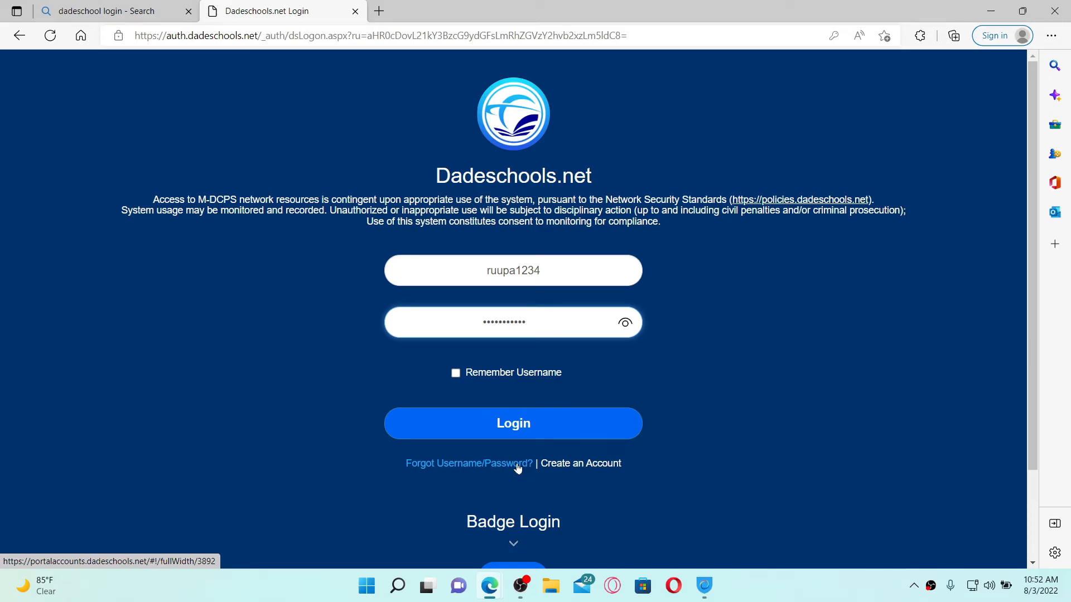
mouse_move(975, 57)
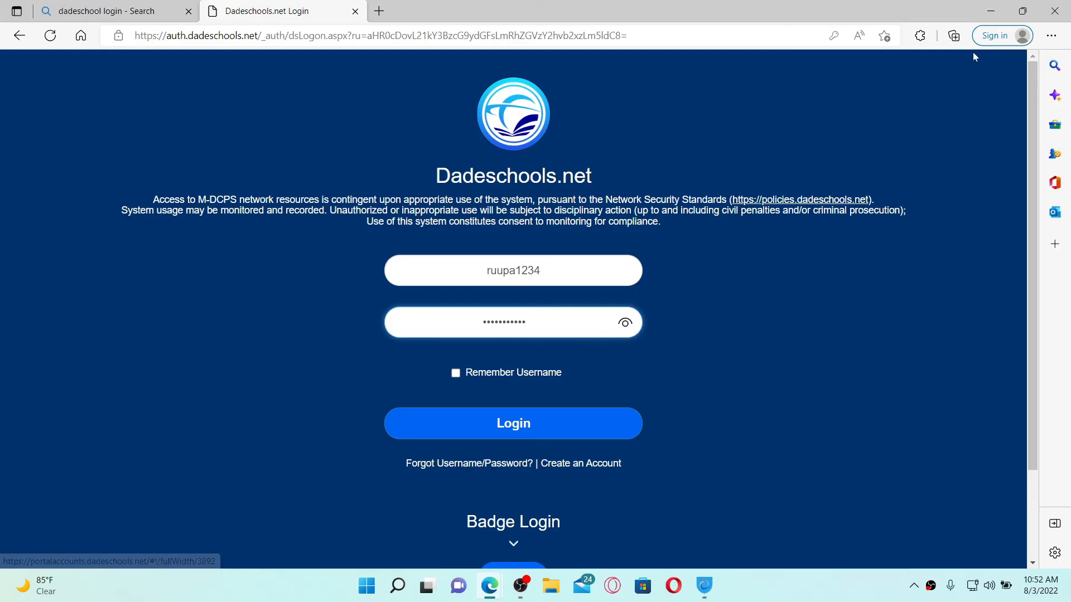